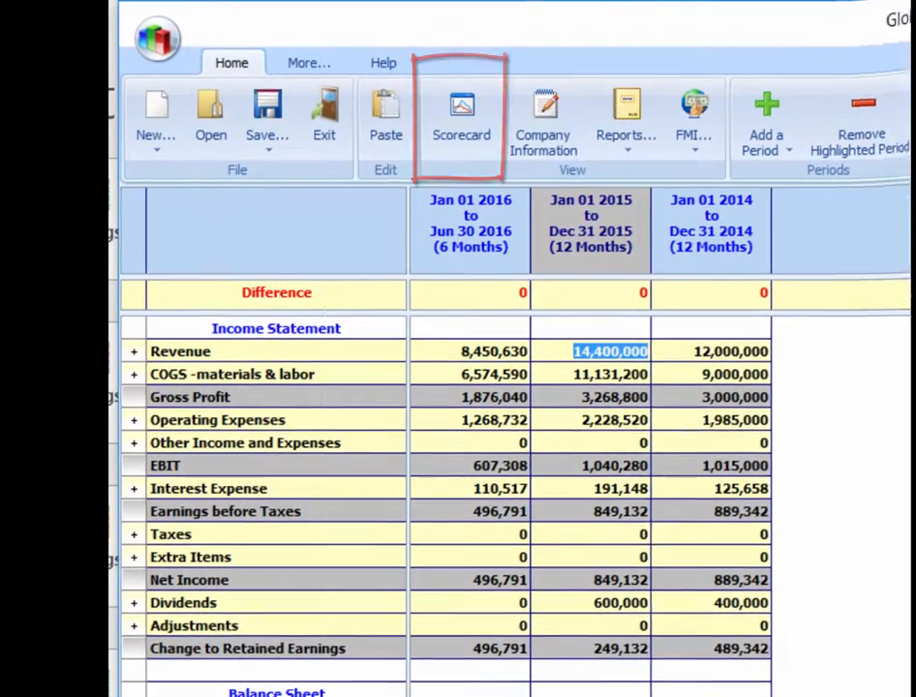
- Open the Scorecard with User Data window showing the 2015 income statement and KPIs
{"action": "left_click", "coordinate": [460, 117]}
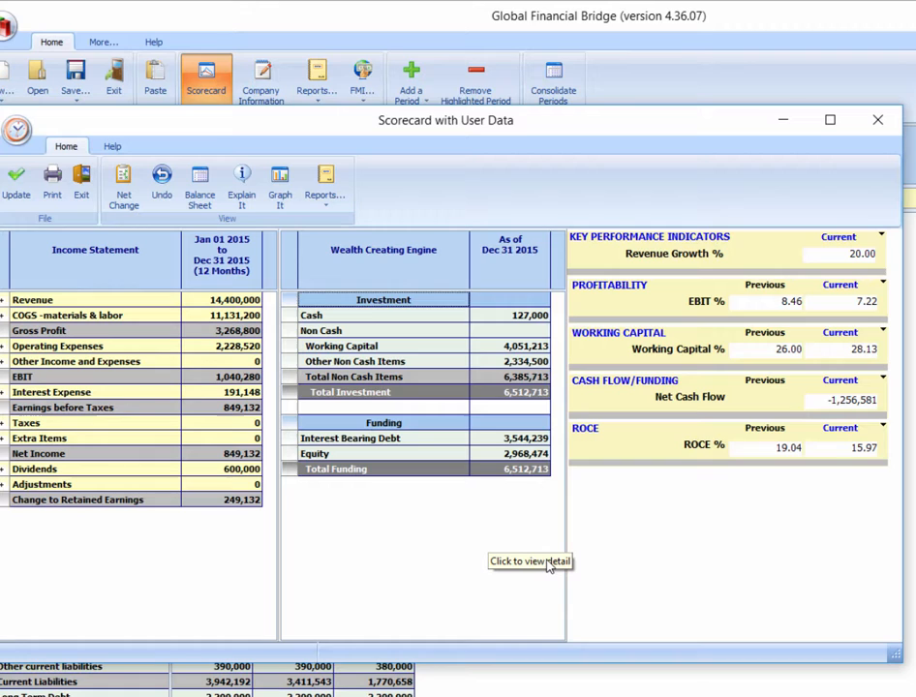
{"action": "mouse_move", "coordinate": [435, 556]}
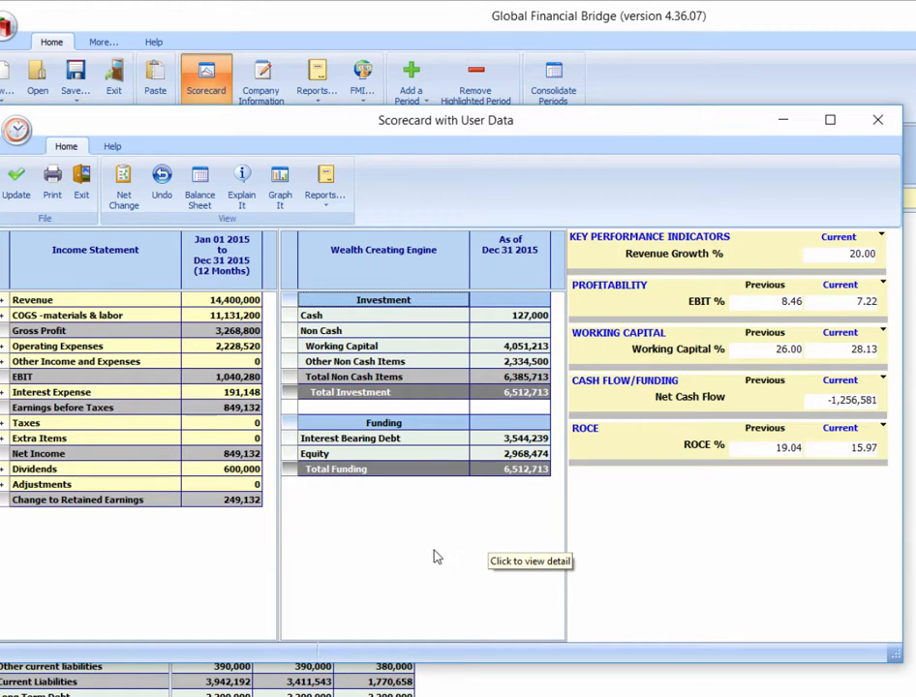
{"action": "mouse_move", "coordinate": [419, 544]}
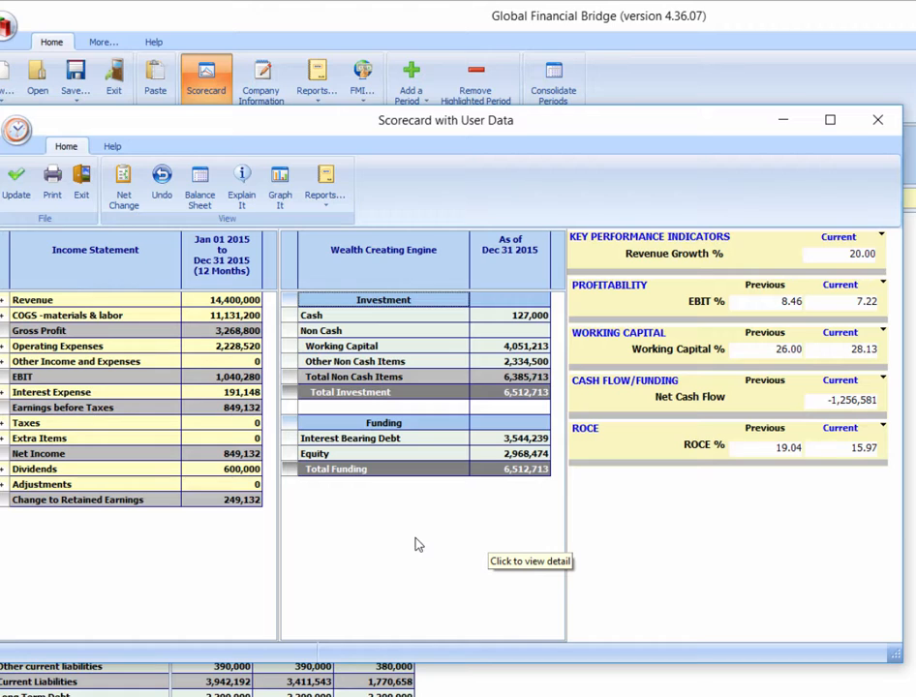
{"action": "mouse_move", "coordinate": [383, 523]}
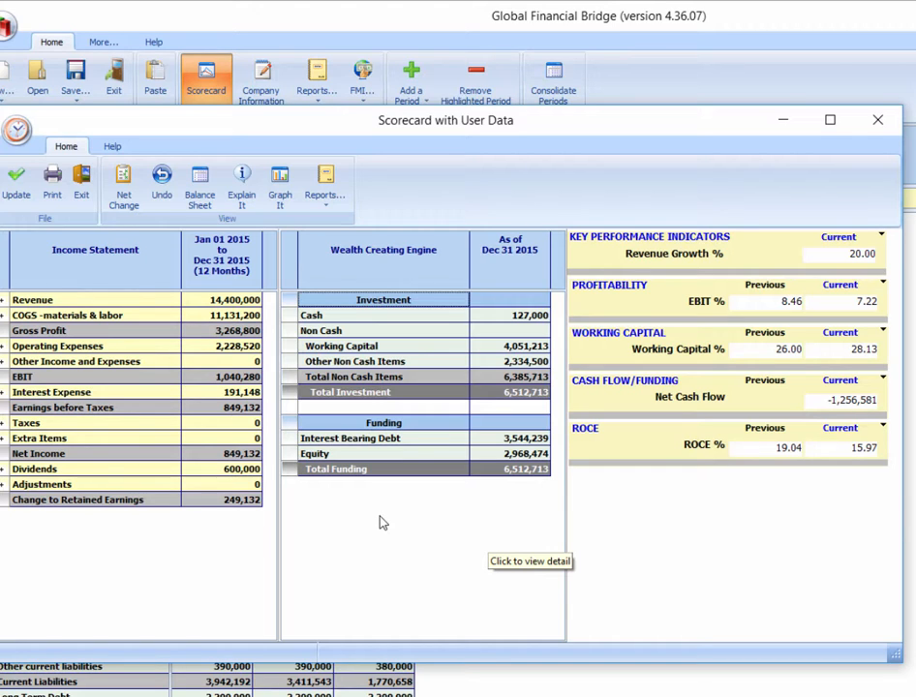
{"action": "mouse_move", "coordinate": [263, 515]}
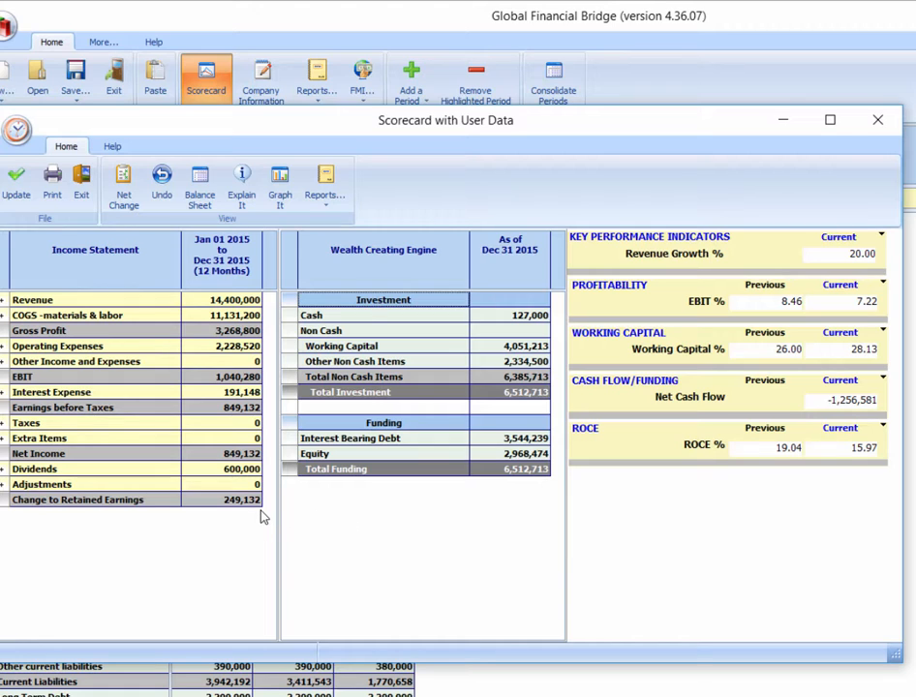
{"action": "mouse_move", "coordinate": [252, 524]}
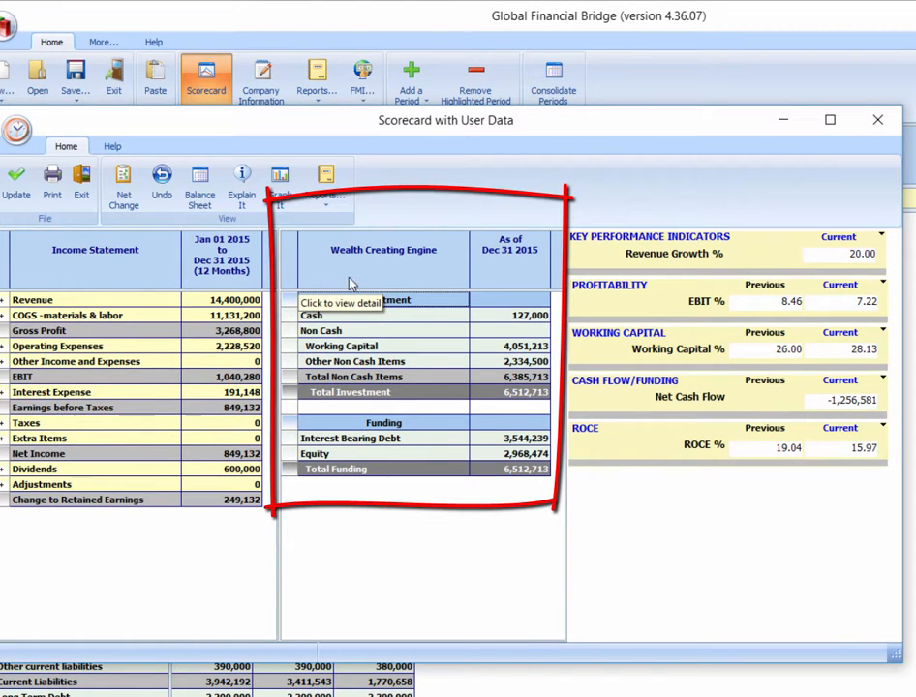
{"action": "mouse_move", "coordinate": [256, 279]}
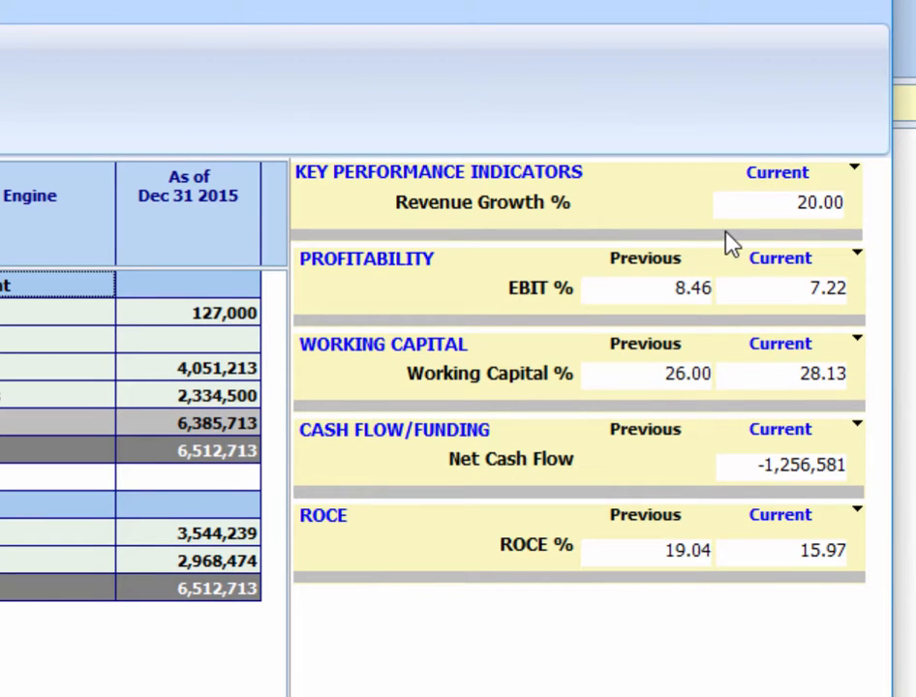
{"action": "mouse_move", "coordinate": [783, 237]}
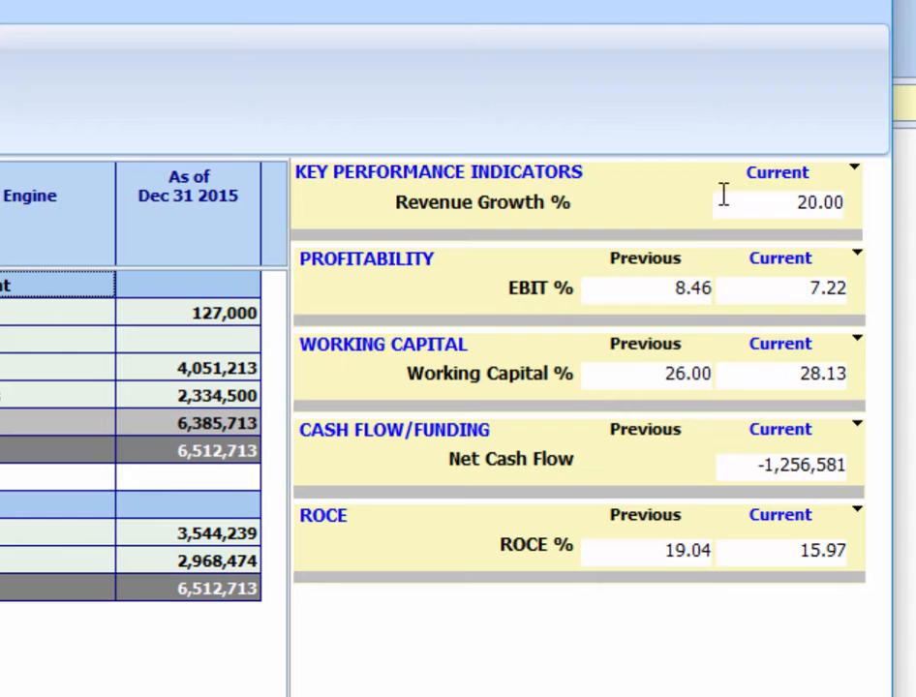
{"action": "mouse_move", "coordinate": [543, 255]}
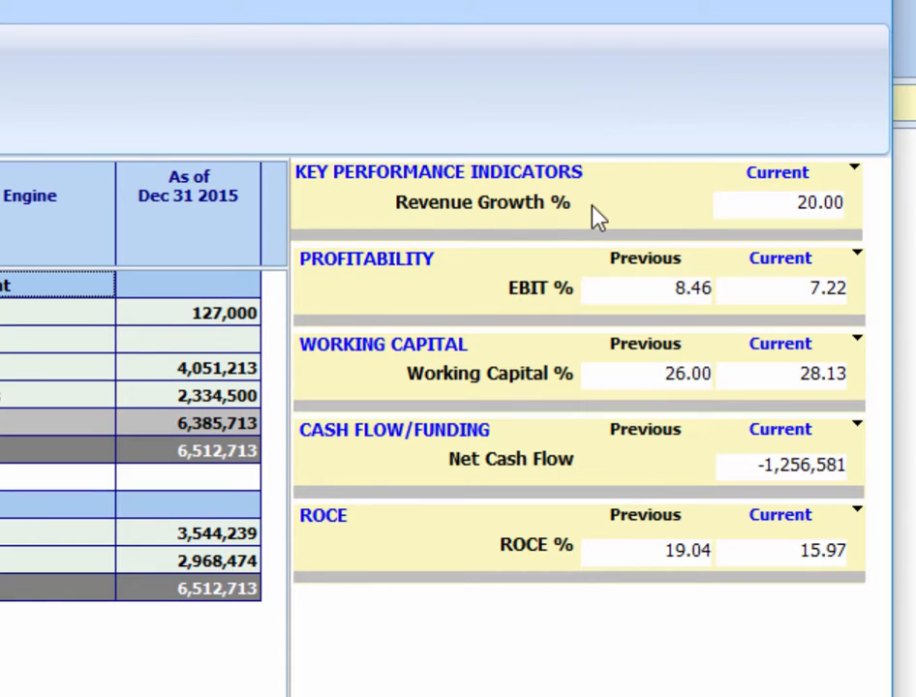
{"action": "mouse_move", "coordinate": [488, 287]}
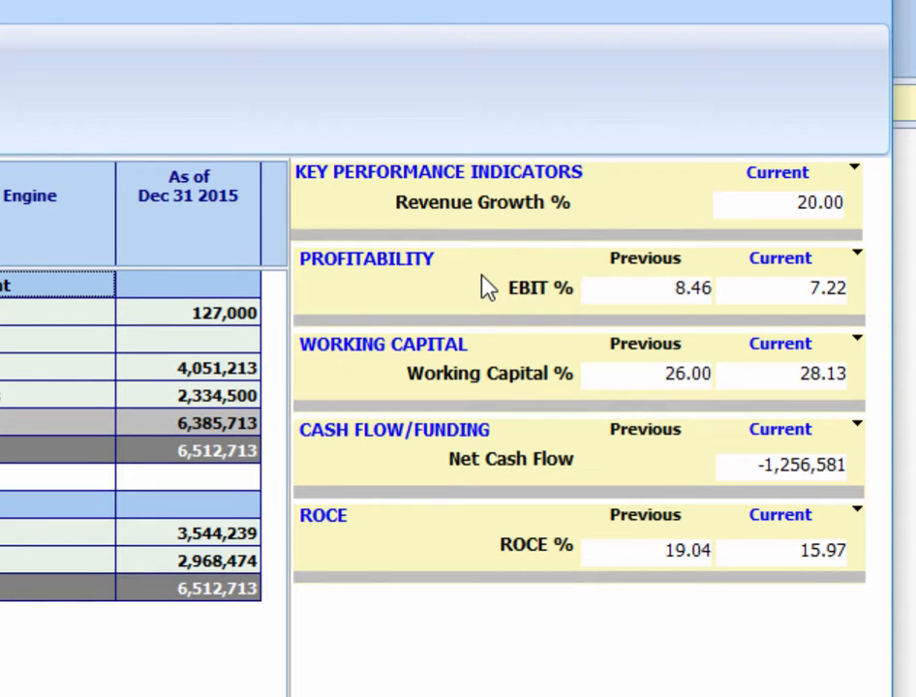
{"action": "mouse_move", "coordinate": [397, 372]}
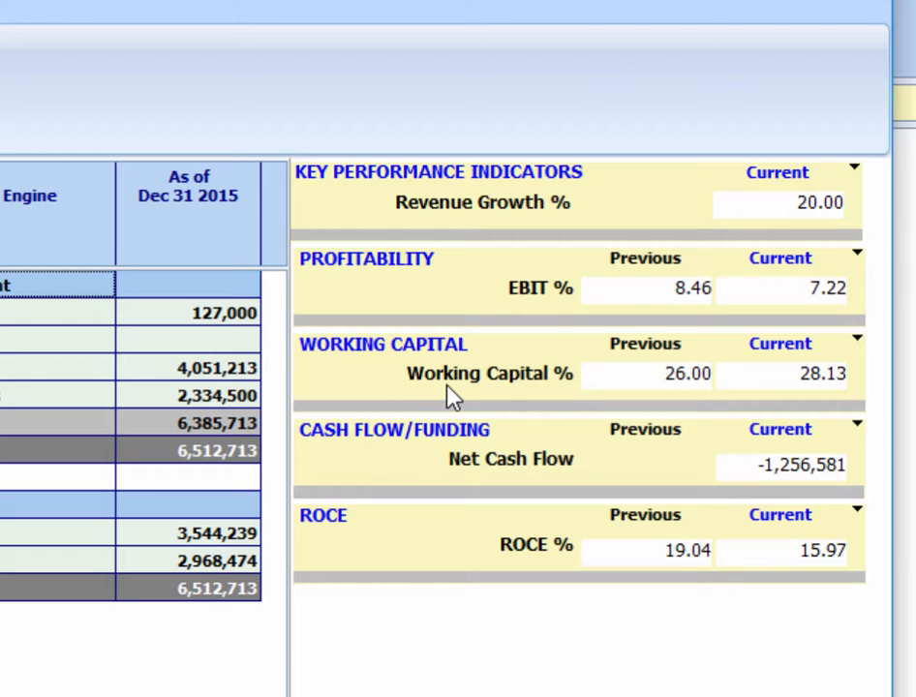
{"action": "mouse_move", "coordinate": [367, 457]}
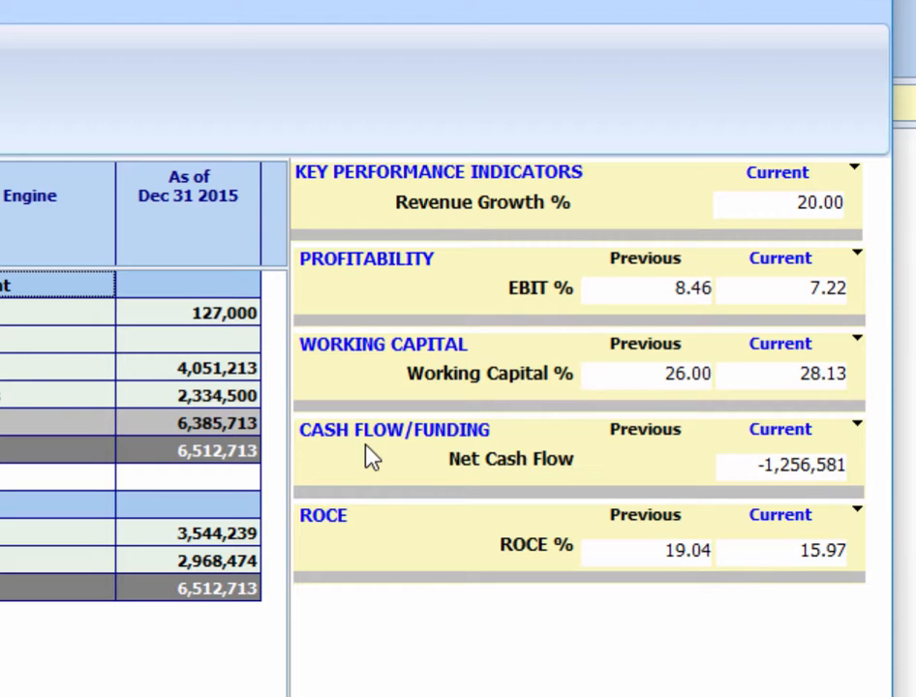
{"action": "mouse_move", "coordinate": [358, 551]}
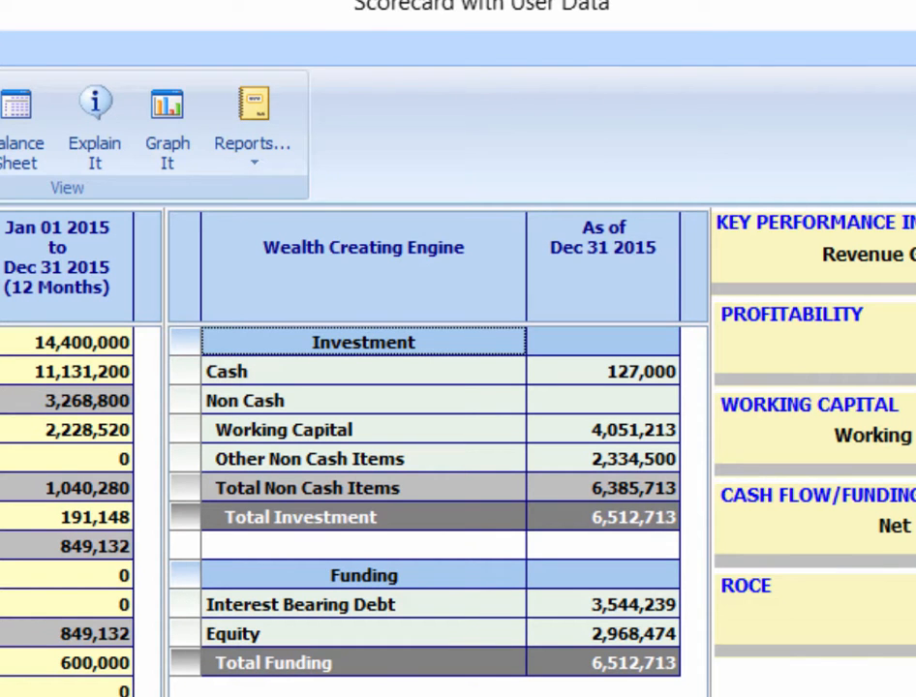
{"action": "mouse_move", "coordinate": [490, 558]}
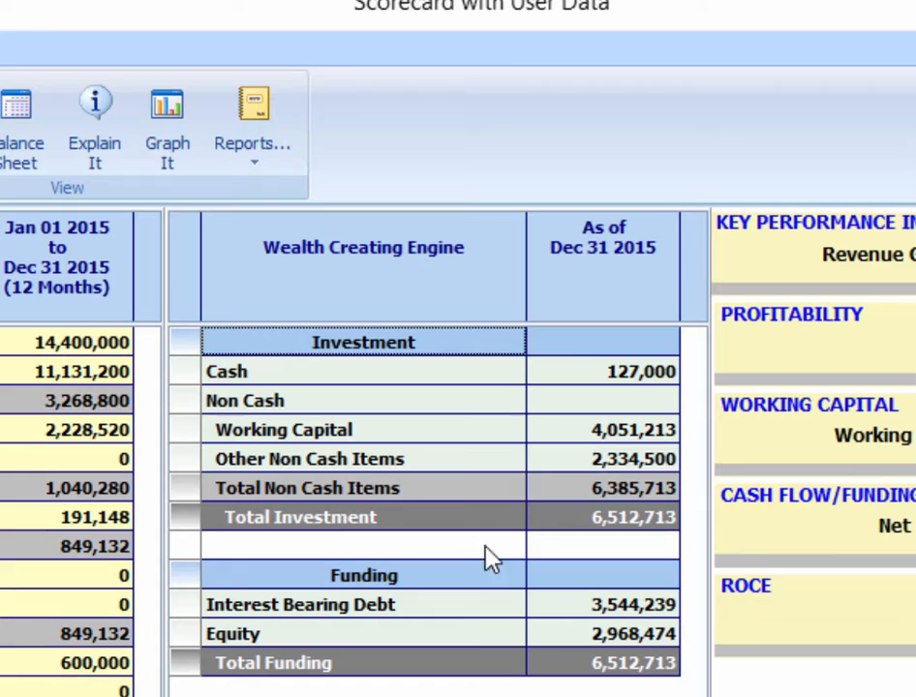
{"action": "mouse_move", "coordinate": [523, 434]}
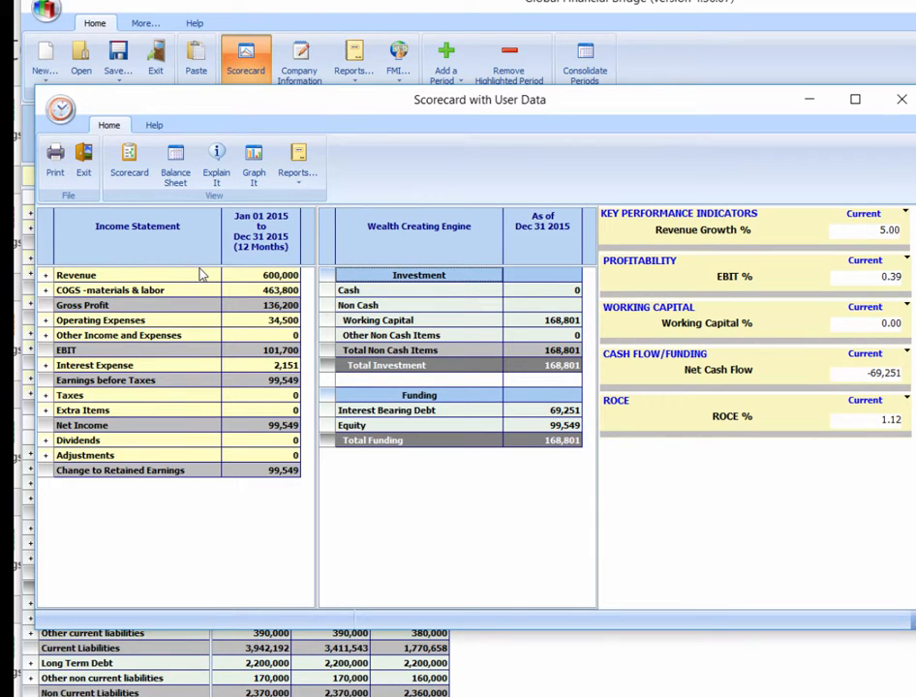
{"action": "mouse_move", "coordinate": [225, 283]}
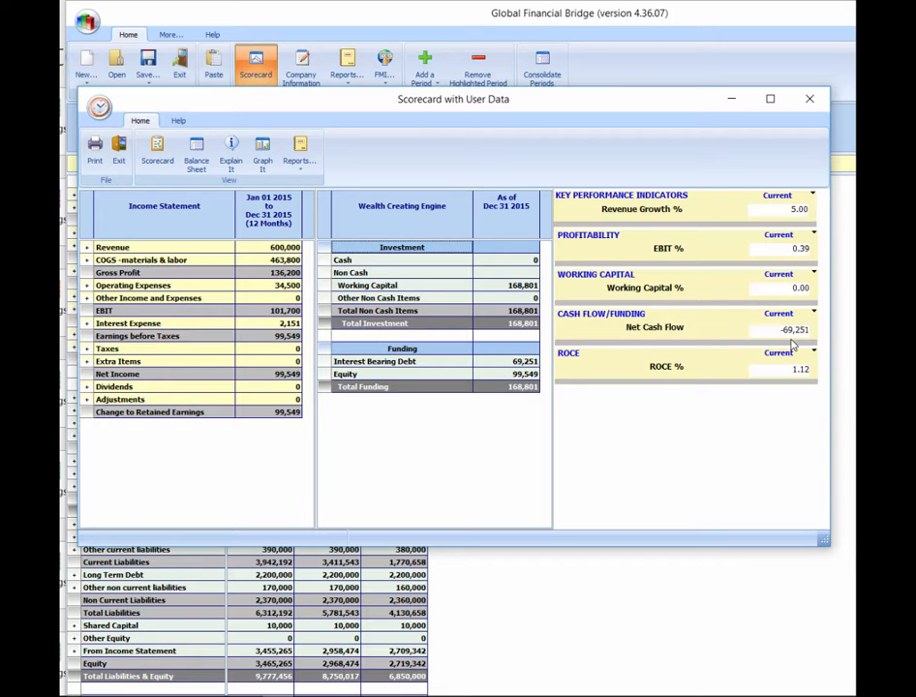
{"action": "mouse_move", "coordinate": [316, 308]}
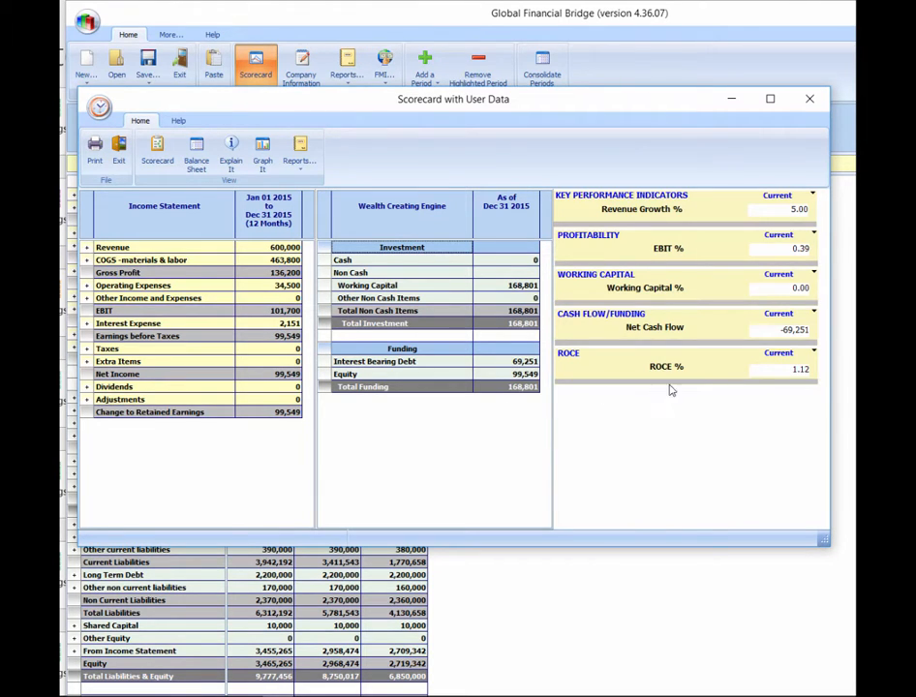
{"action": "mouse_move", "coordinate": [821, 344]}
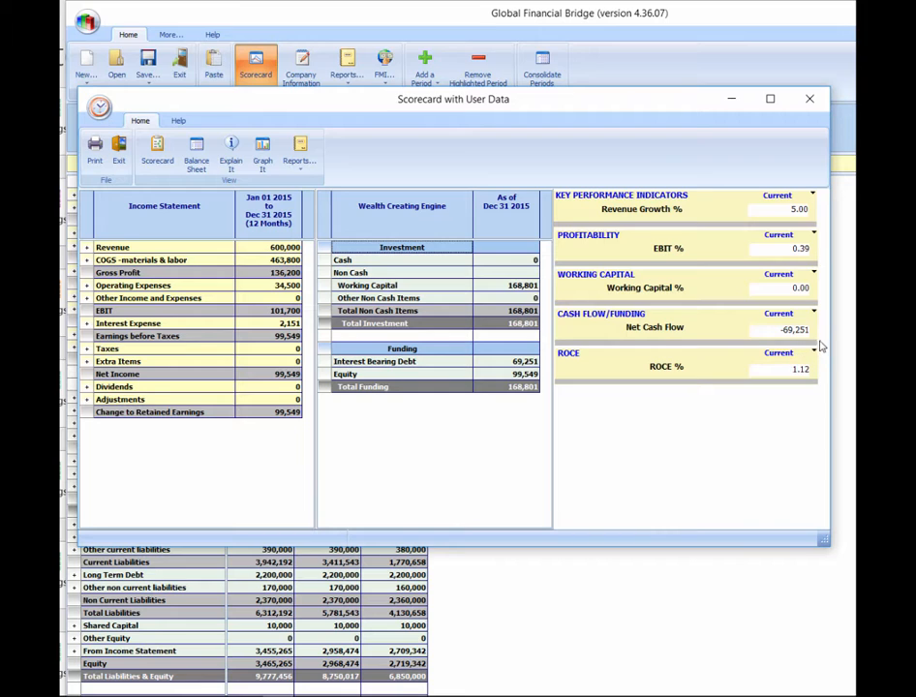
{"action": "mouse_move", "coordinate": [720, 314]}
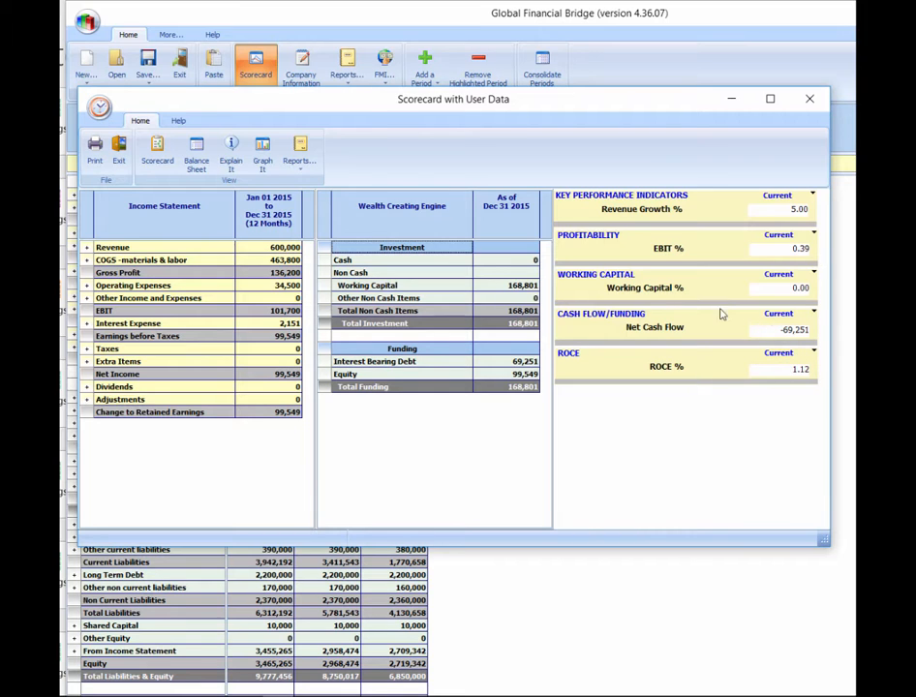
{"action": "mouse_move", "coordinate": [726, 217]}
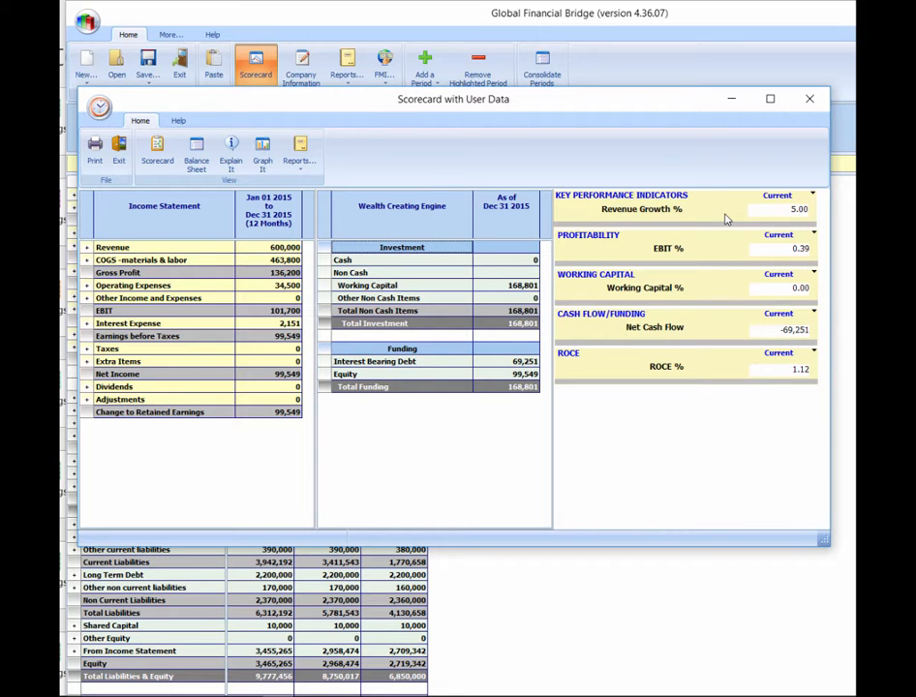